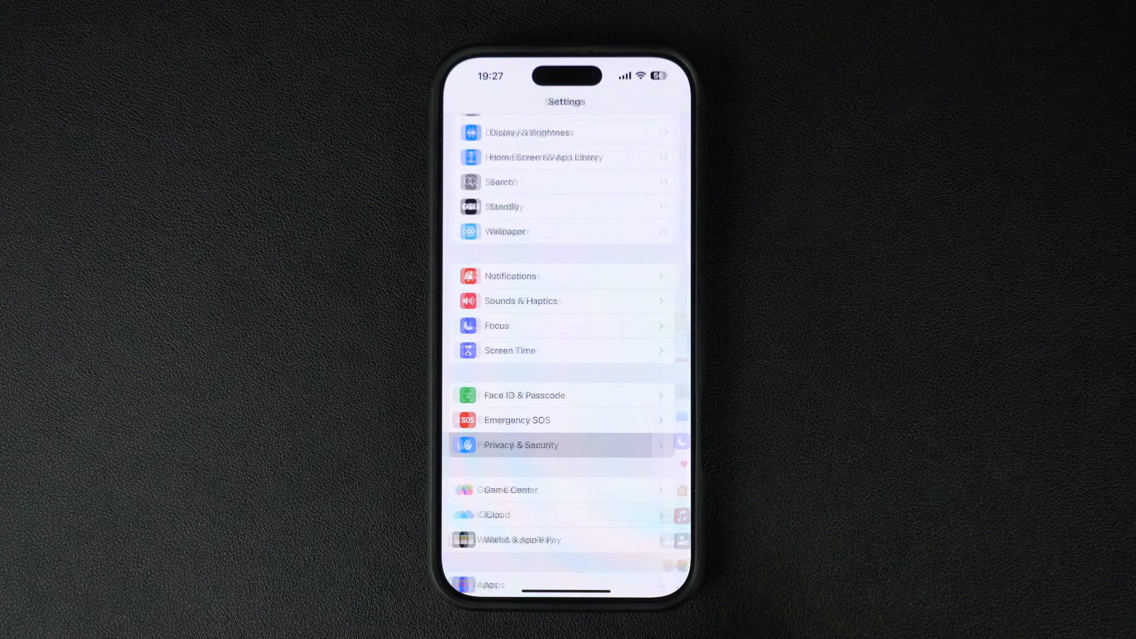
Step: Open Privacy & Security and reach the Microphone permissions list
{"action": "left_click", "coordinate": [519, 445]}
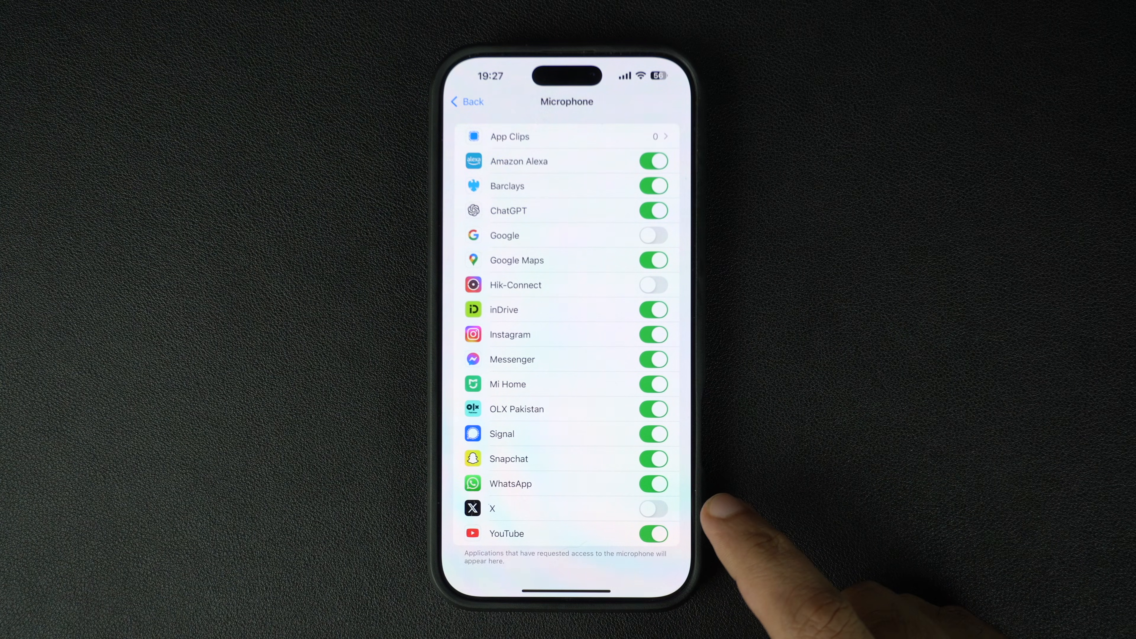
Step: Enable microphone access for X and disable it for Instagram and Amazon Alexa
{"action": "left_click", "coordinate": [652, 508]}
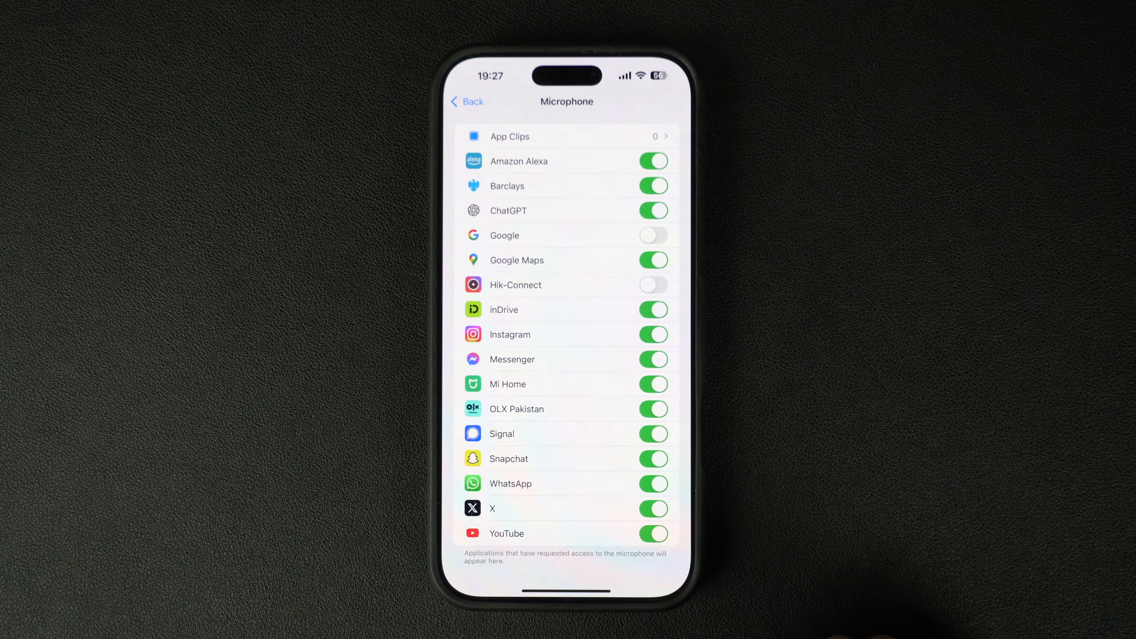
{"action": "left_click", "coordinate": [653, 334]}
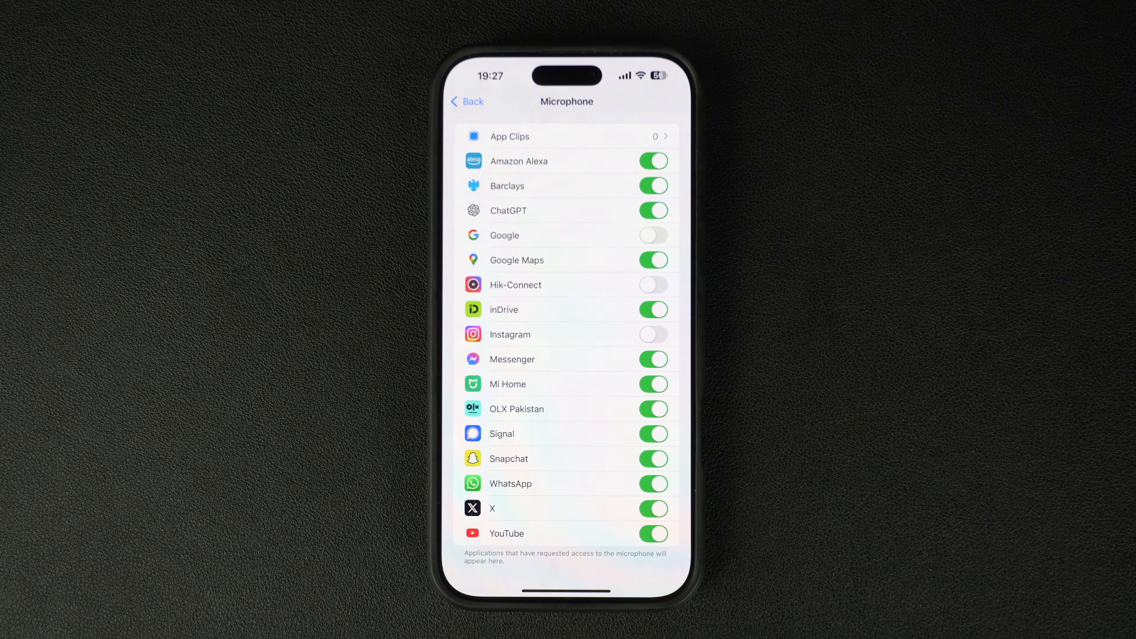
{"action": "left_click", "coordinate": [652, 161]}
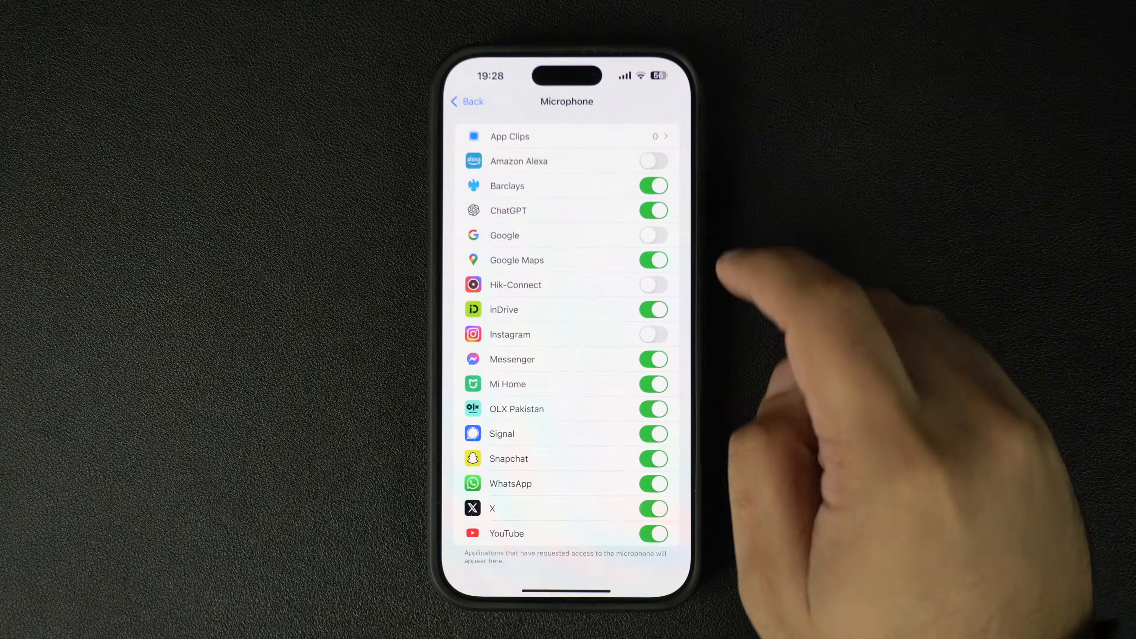